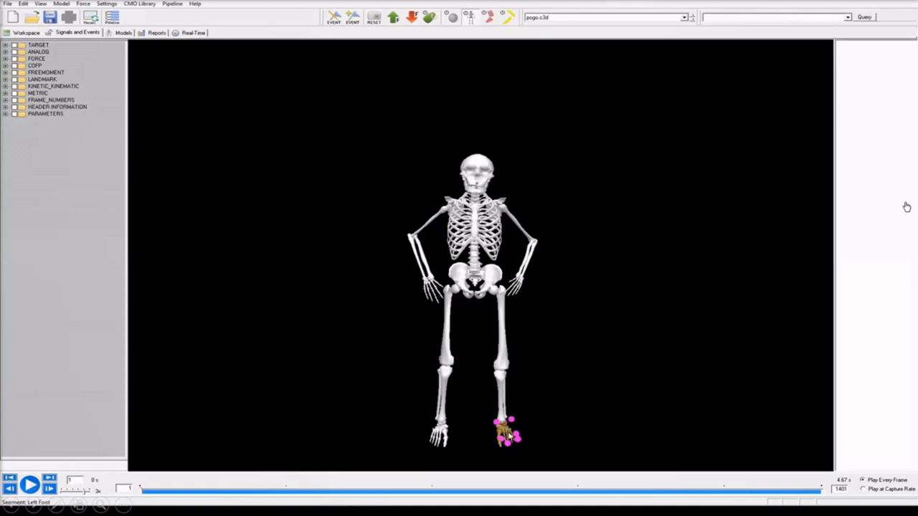
# - Map the foot segment's colour to a signal with white as minimum colour and red as maximum
pyautogui.rightClick(509, 430)
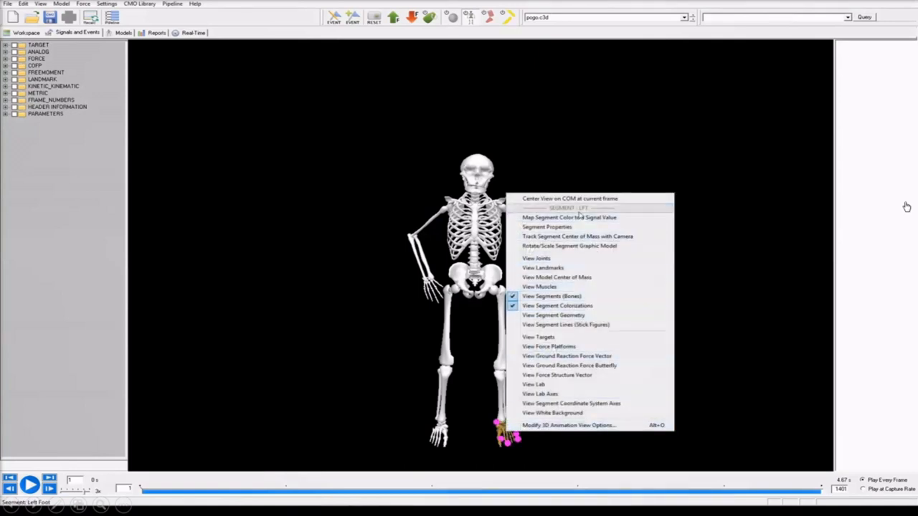
pyautogui.click(567, 218)
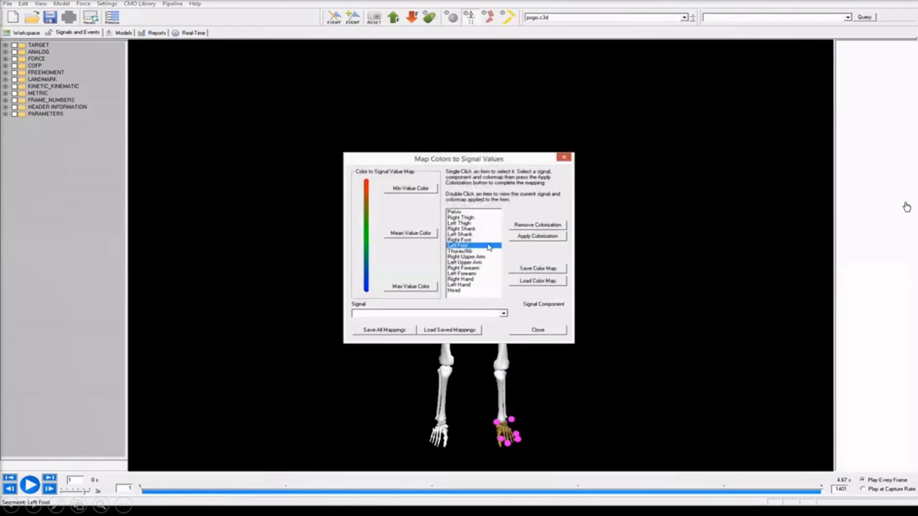
pyautogui.click(410, 188)
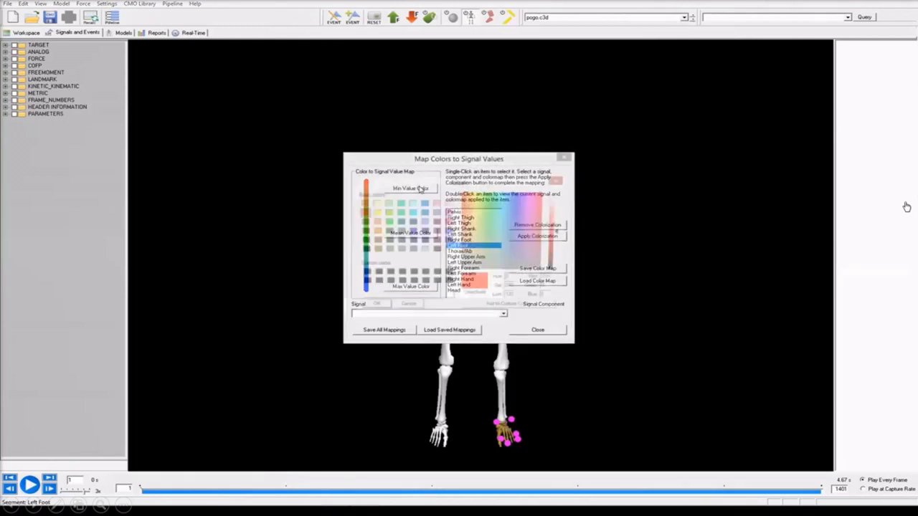
pyautogui.click(410, 198)
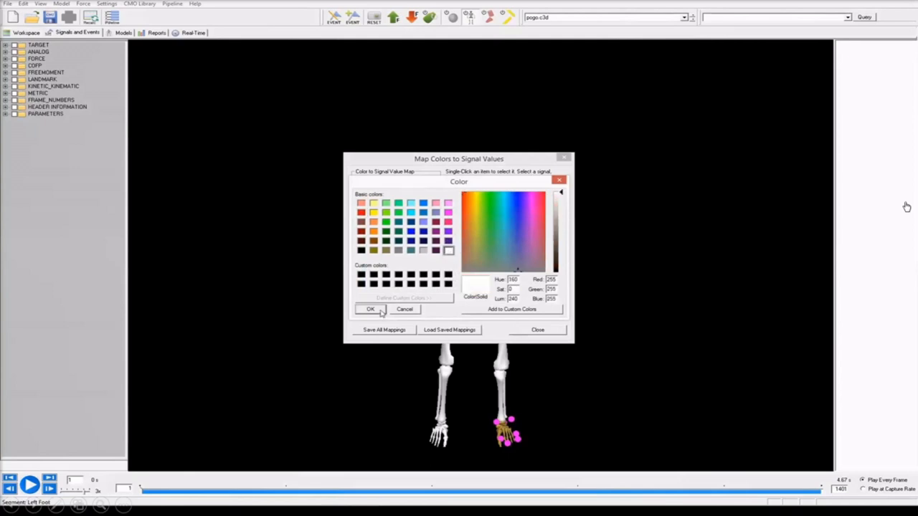
pyautogui.click(370, 310)
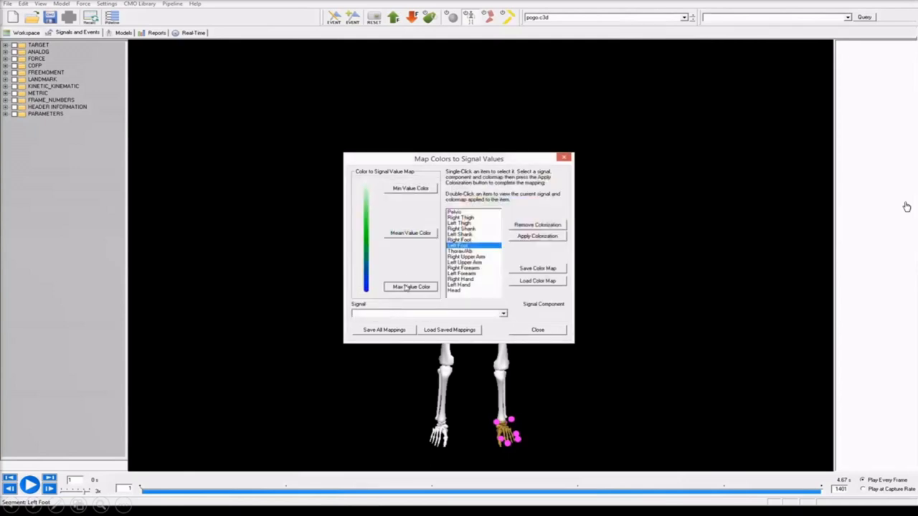
pyautogui.click(410, 287)
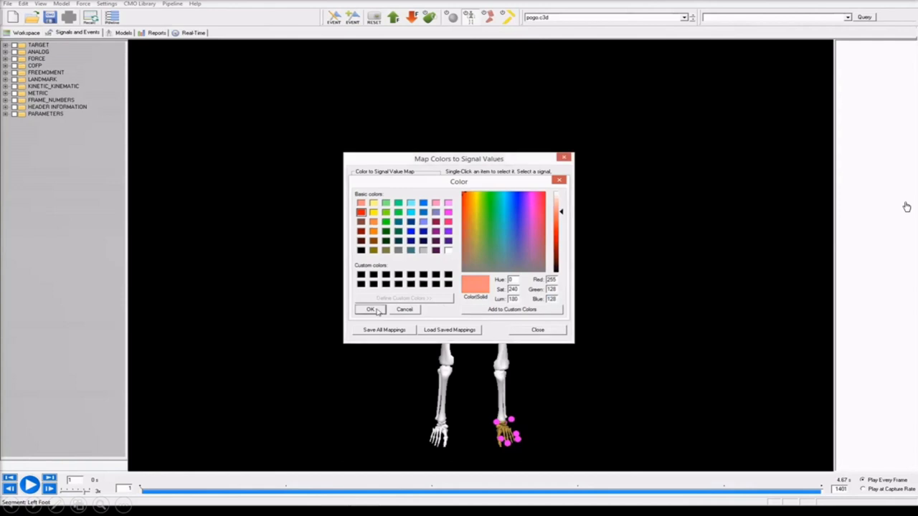
pyautogui.click(370, 309)
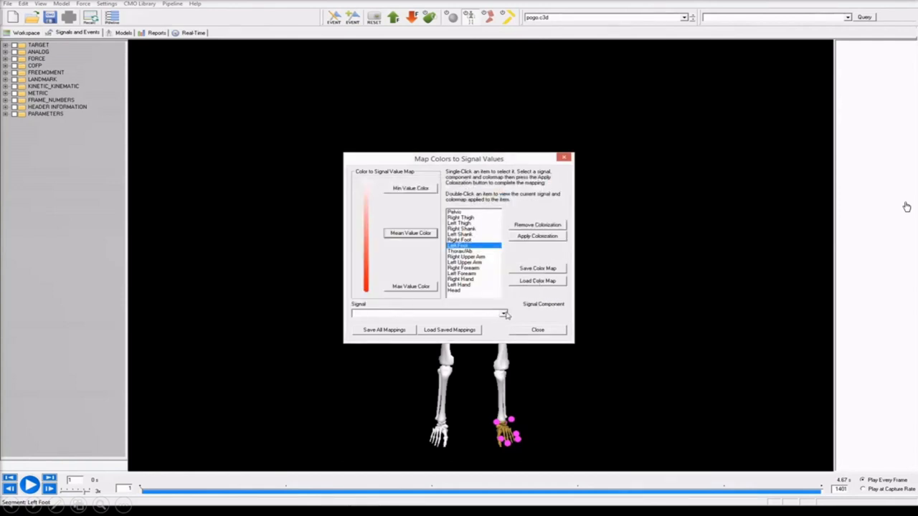
# - Save the map as GRF_white_to_red, assign FORCE FP1 ORIGINAL with a component, and apply colourisation
pyautogui.click(536, 268)
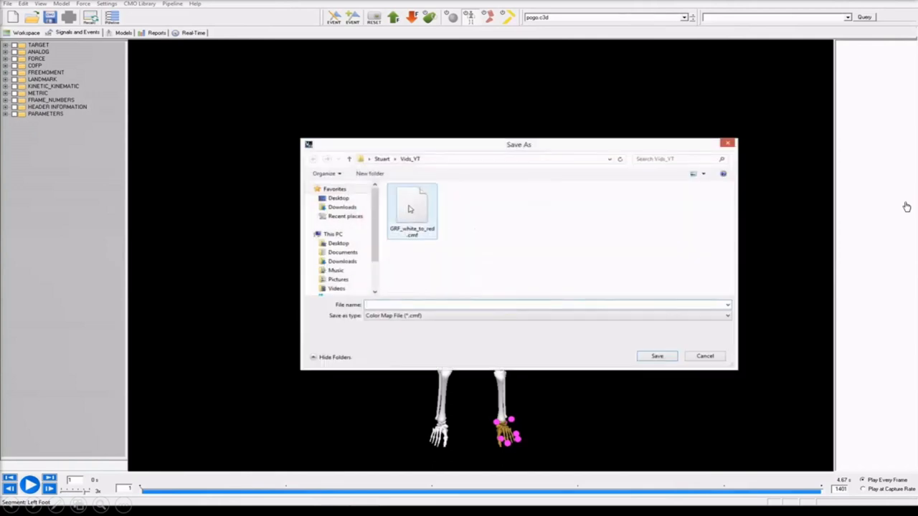
pyautogui.click(704, 356)
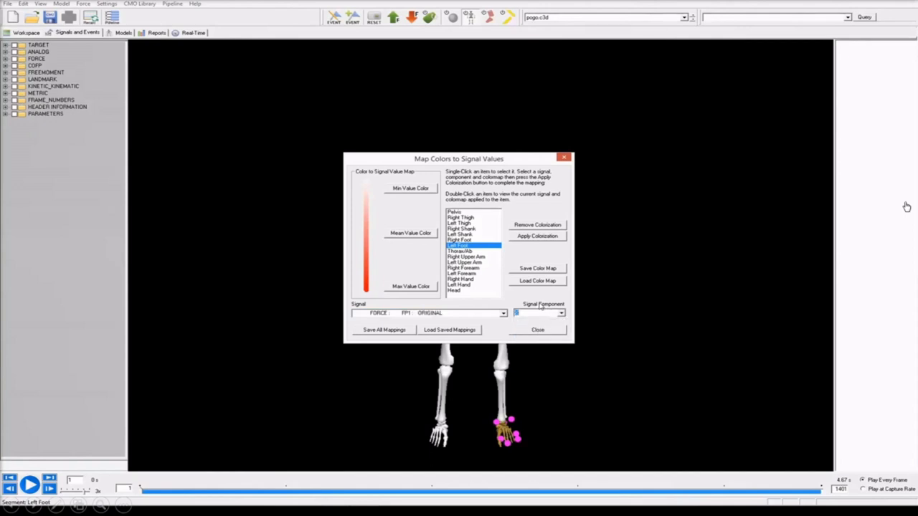
pyautogui.click(538, 313)
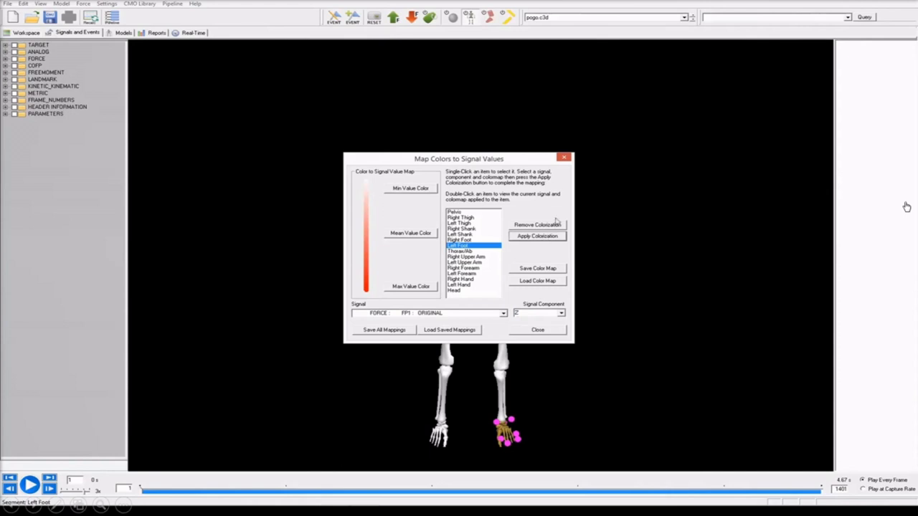
pyautogui.click(536, 328)
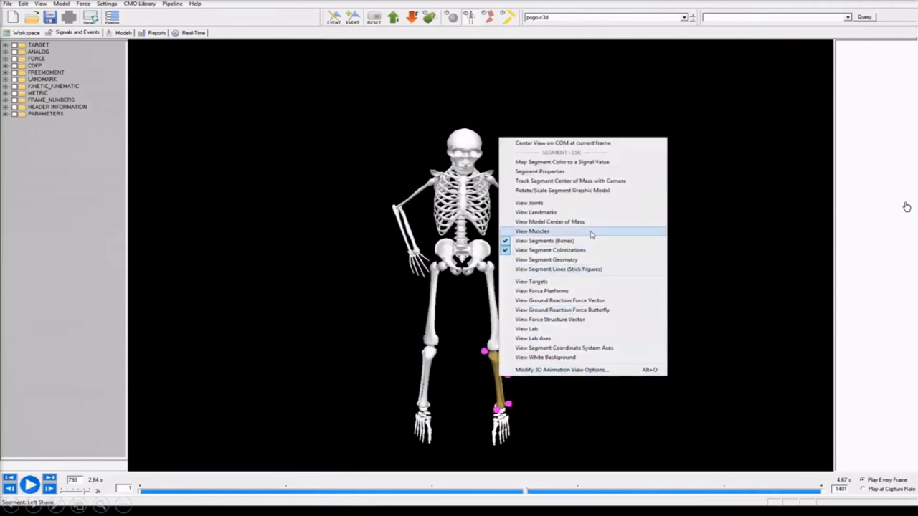
pyautogui.moveTo(562, 160)
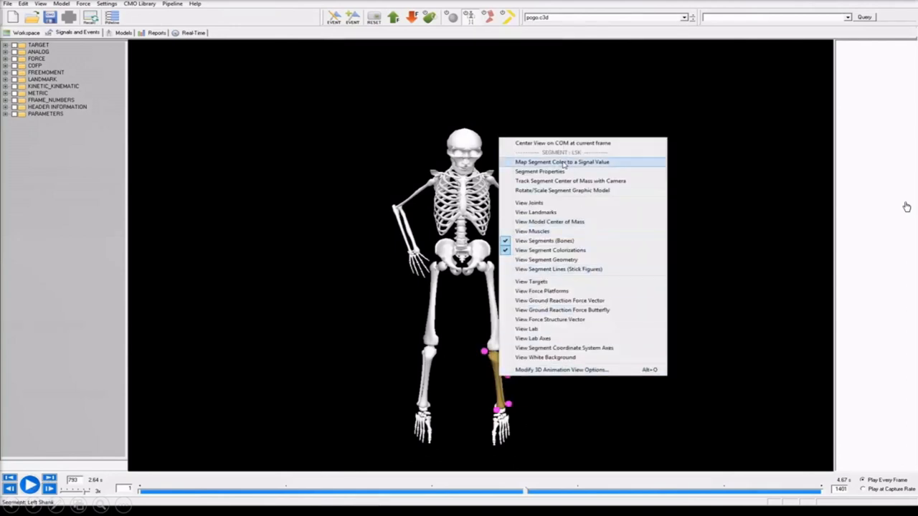
# - Colour the shank by the force signal component, save all mappings to a file, and apply colourisation
pyautogui.click(562, 161)
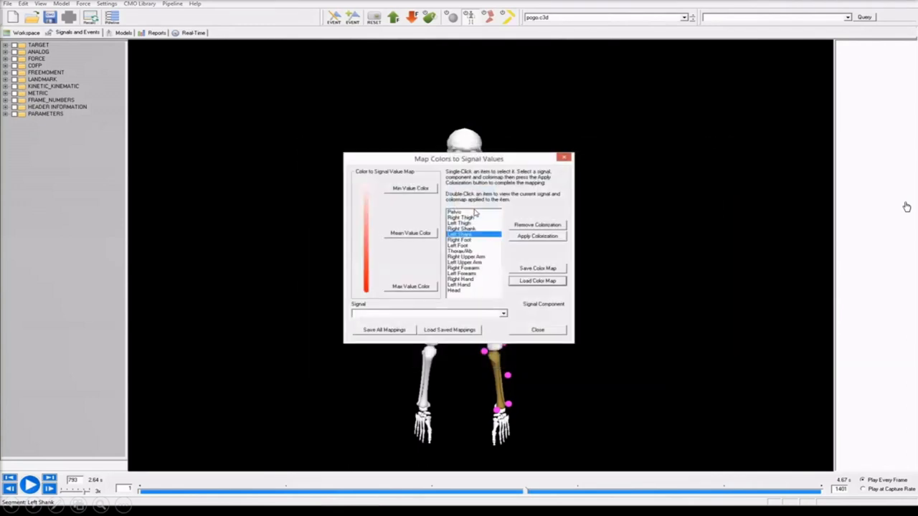
pyautogui.click(502, 312)
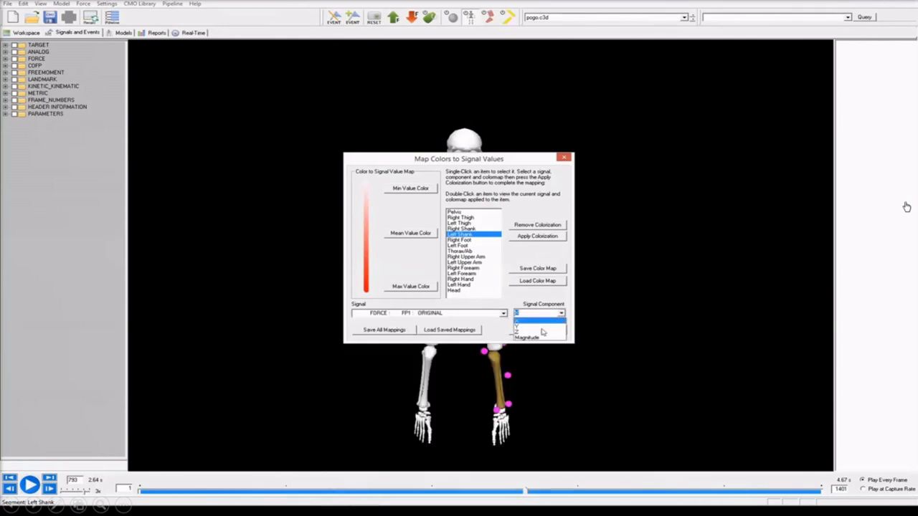
pyautogui.click(516, 320)
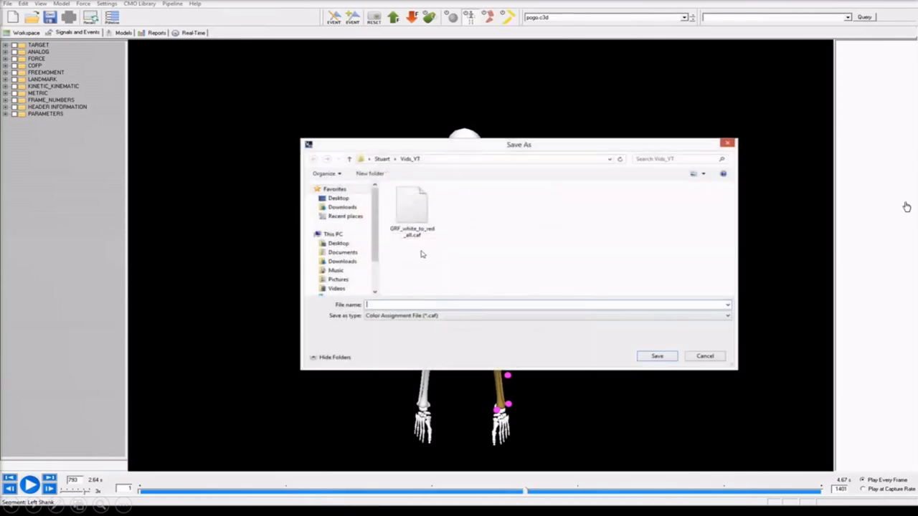
pyautogui.click(657, 355)
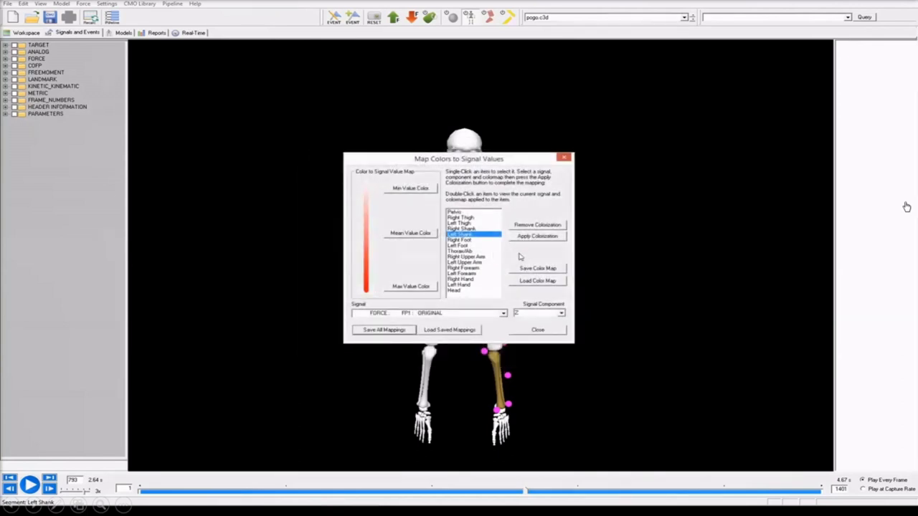
pyautogui.click(536, 328)
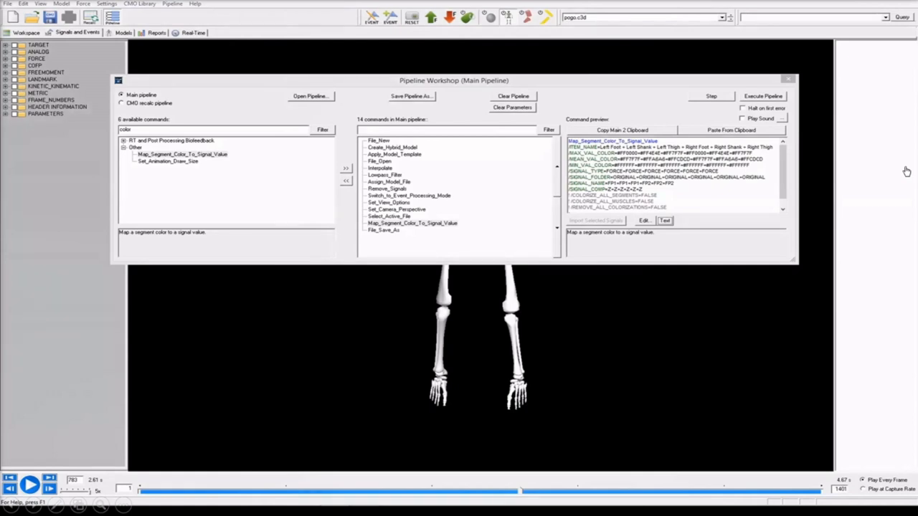
# - Review Map_Segment_Color_To_Signal_Value in Pipeline Workshop, execute the pipeline, and dismiss the results
pyautogui.click(413, 224)
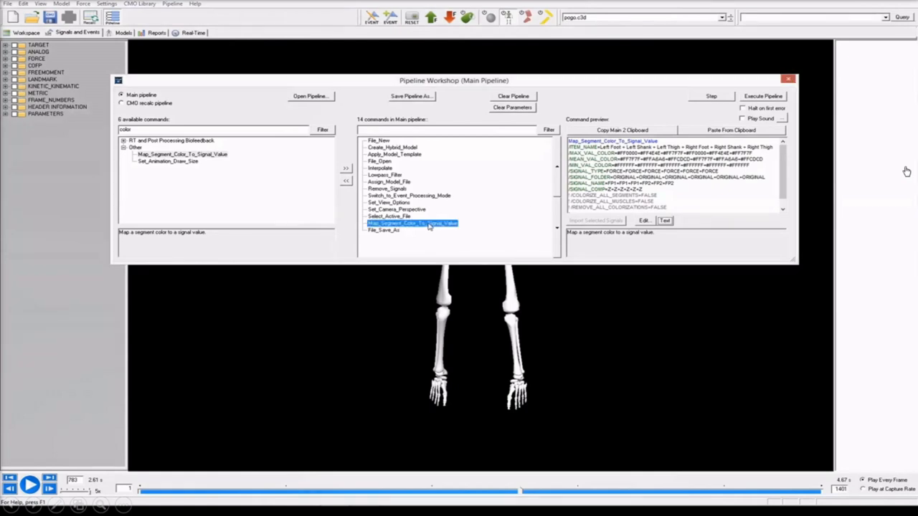
pyautogui.moveTo(436, 229)
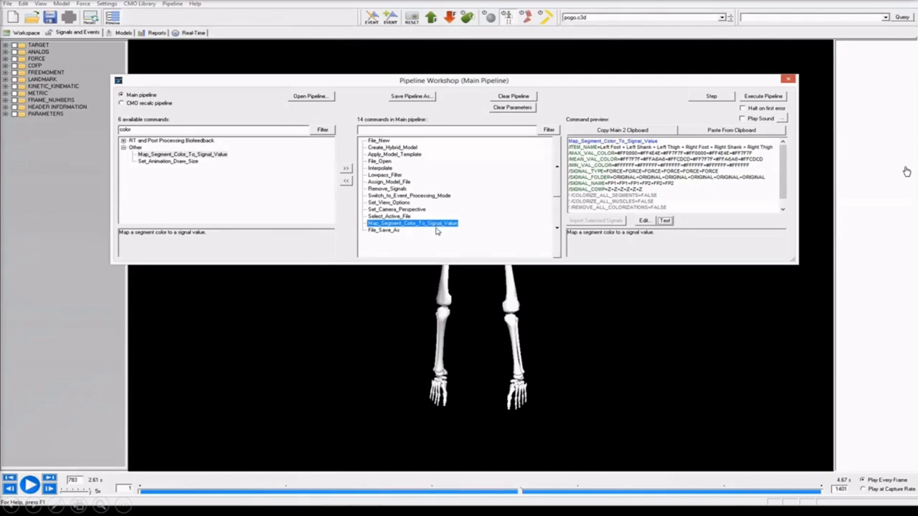
pyautogui.doubleClick(413, 224)
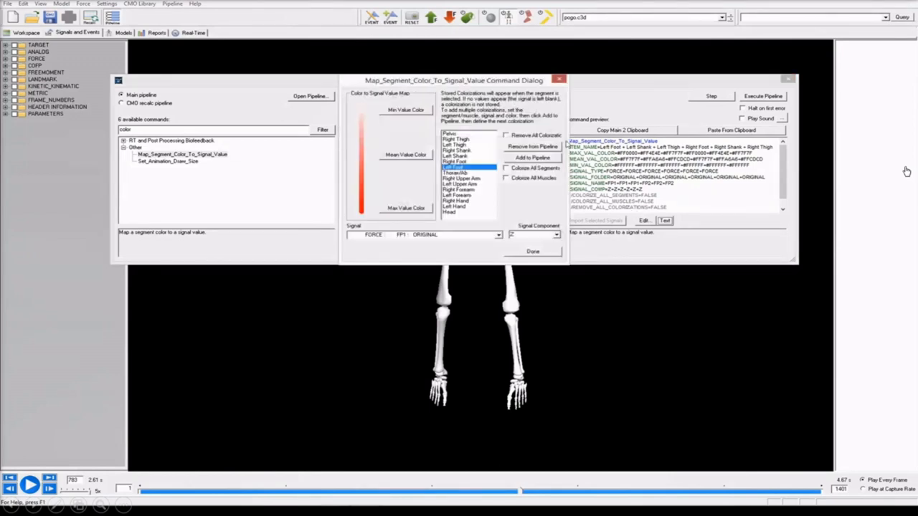
pyautogui.click(763, 95)
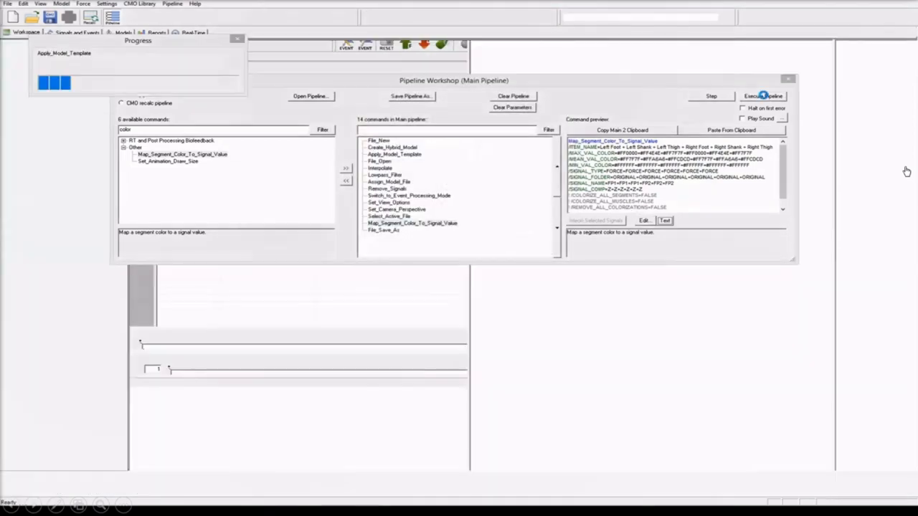
pyautogui.click(762, 95)
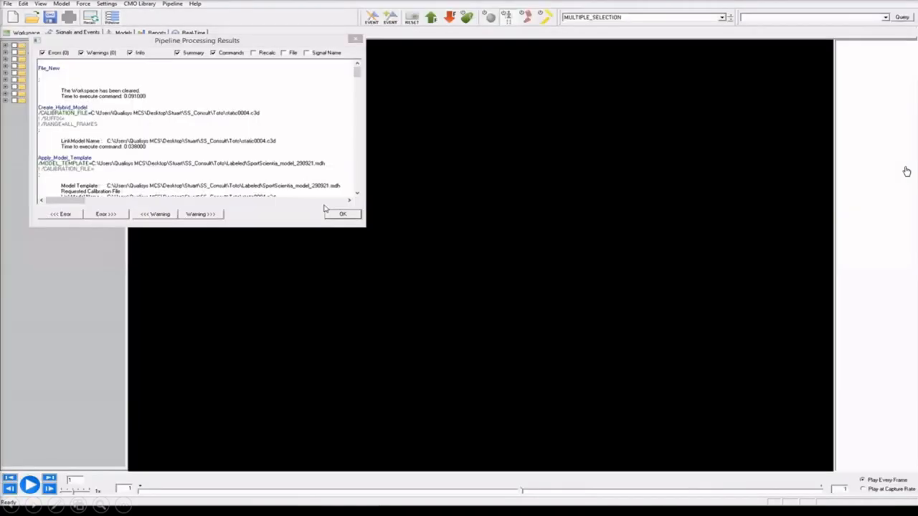
pyautogui.click(341, 213)
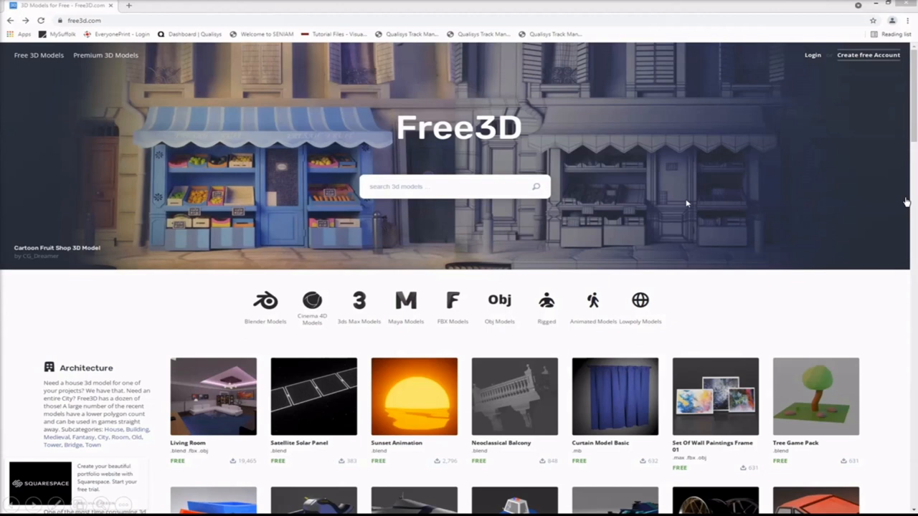
pyautogui.moveTo(504, 196)
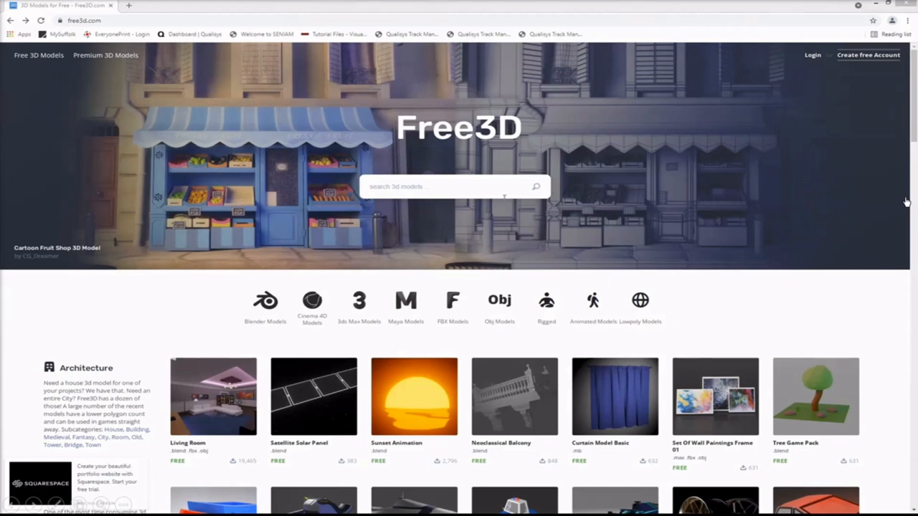
# - Search Free3D for 'cricket bat' and open a cricket bat model's page
pyautogui.write('cricket bat')
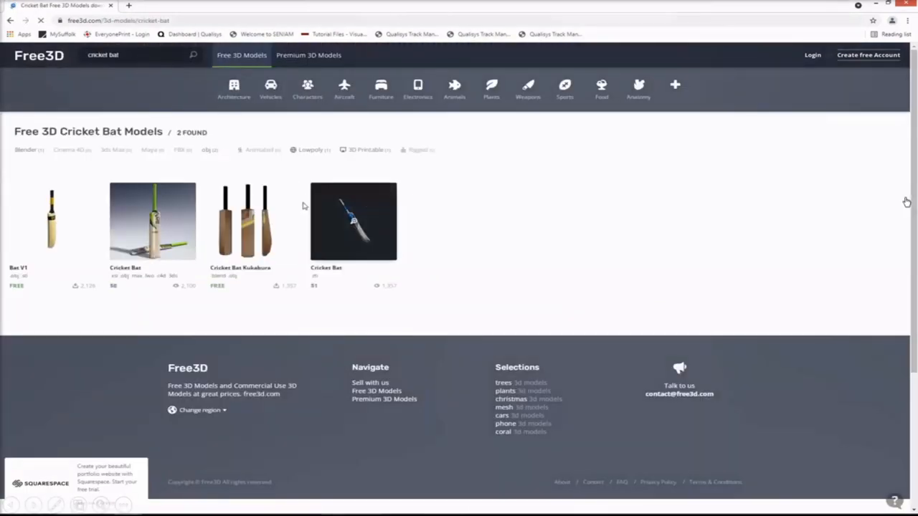
pyautogui.click(52, 218)
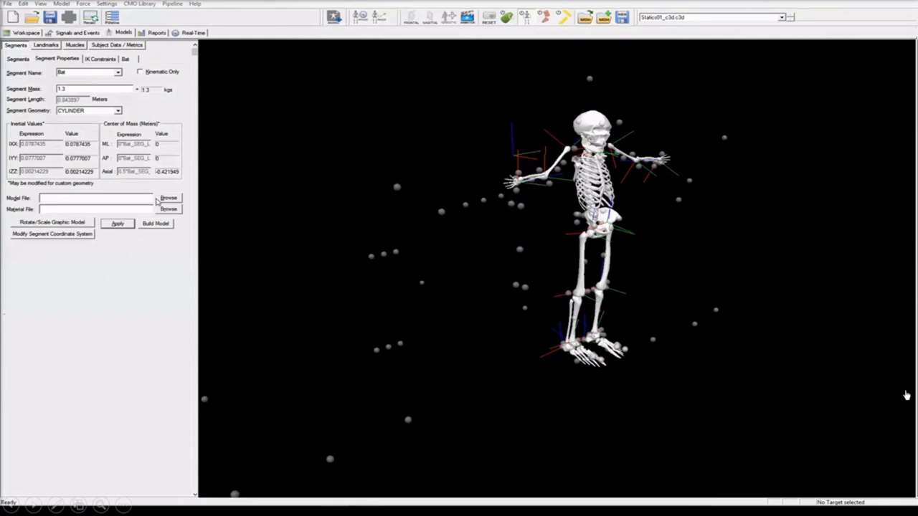
# - Assign the cricket bat .obj file as the Bat segment's graphic model and apply it
pyautogui.click(169, 198)
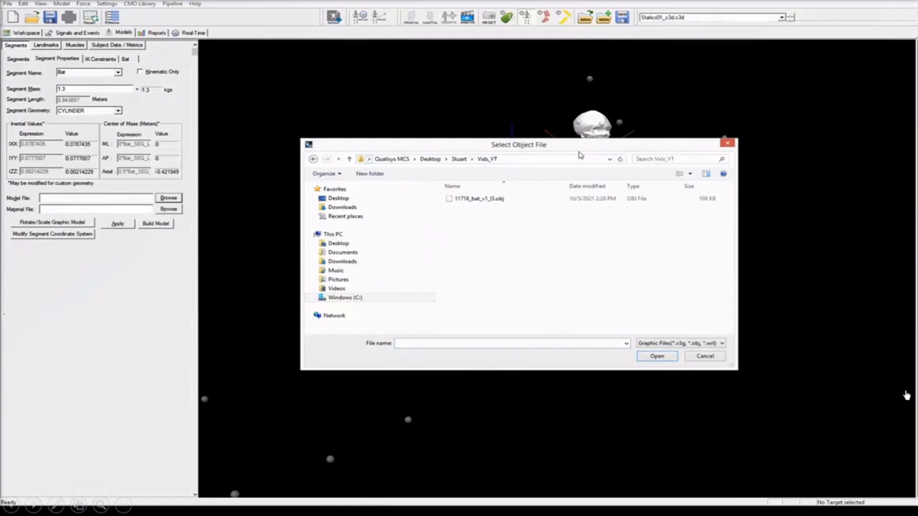
pyautogui.click(657, 356)
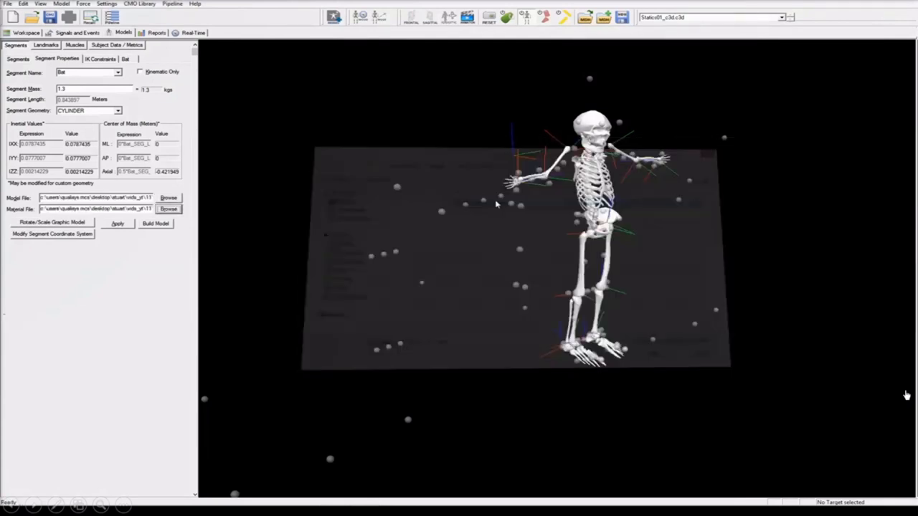
pyautogui.click(117, 223)
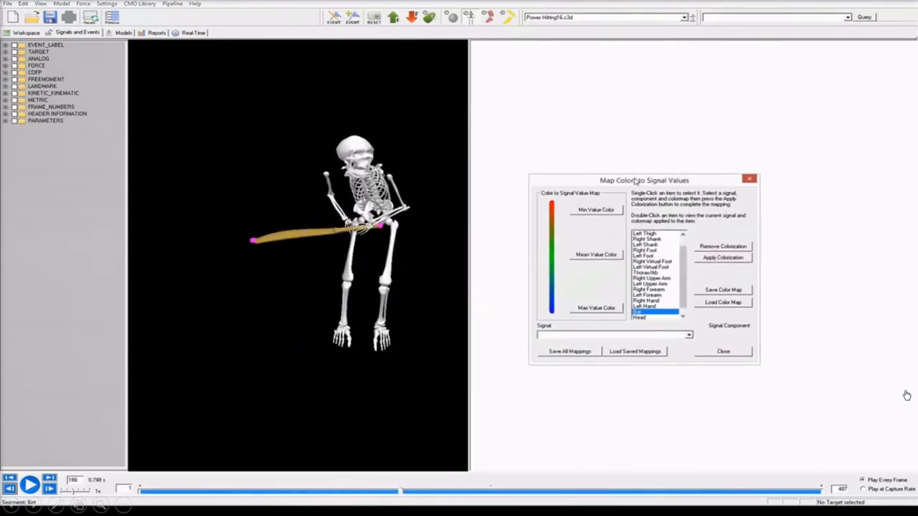
# - Start choosing red as a value colour for the bat segment's signal colour map
pyautogui.click(596, 210)
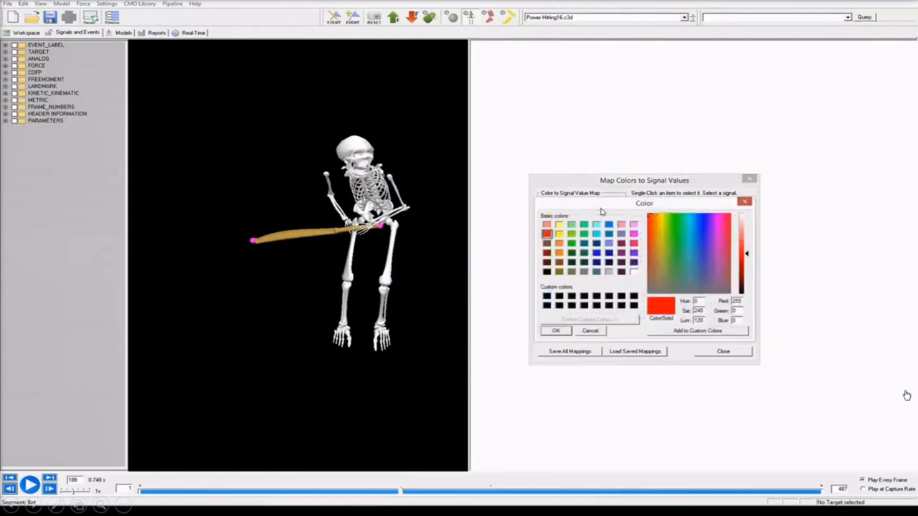